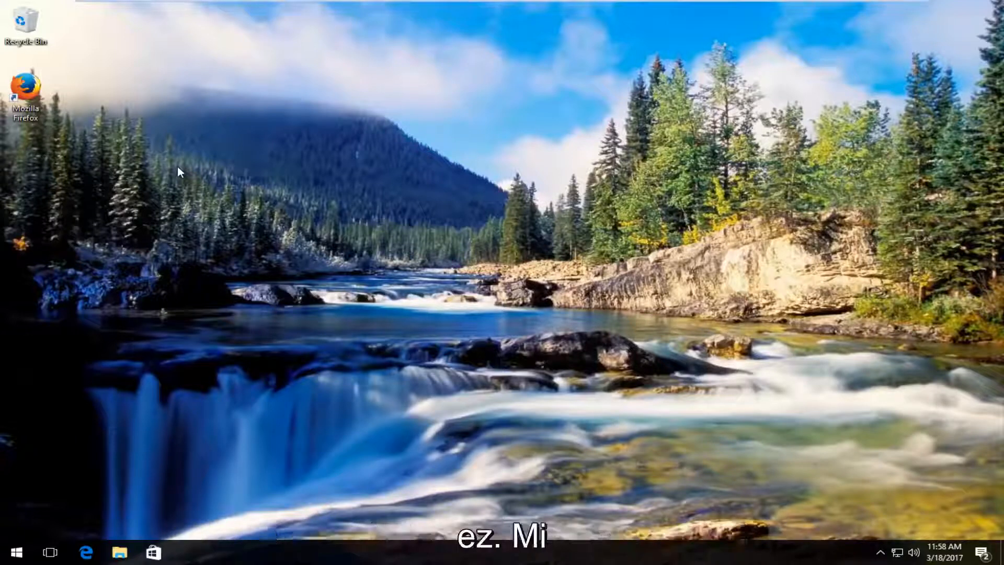
{"action": "mouse_move", "coordinate": [220, 178]}
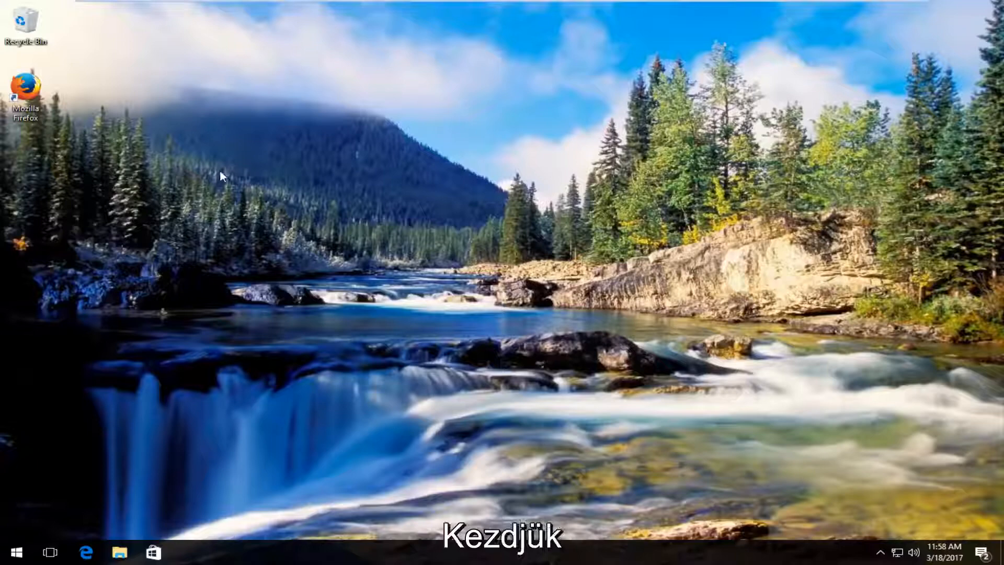
- Search the Start menu for 'system' so About your PC shows as best match
{"action": "left_click", "coordinate": [12, 551]}
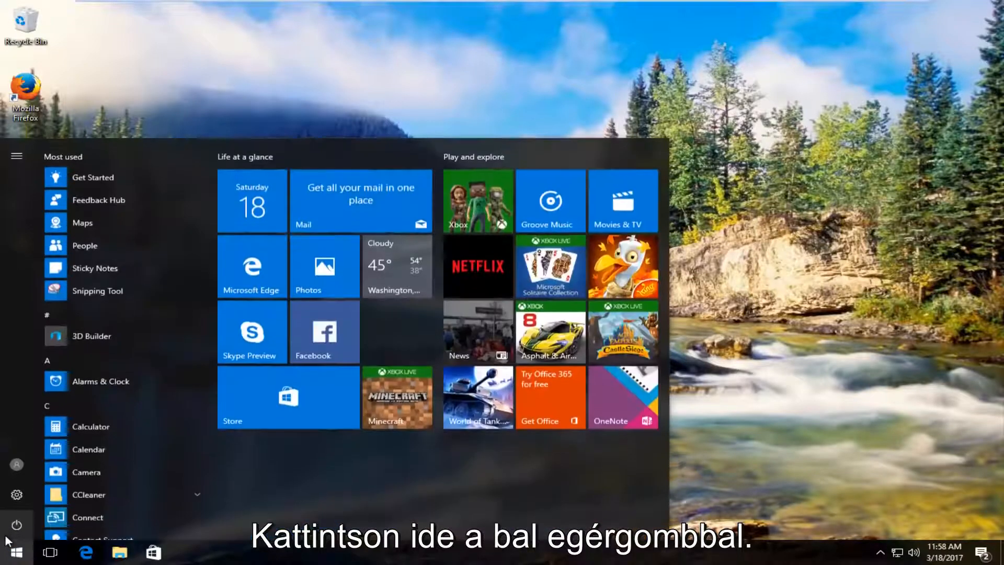
{"action": "mouse_move", "coordinate": [15, 525]}
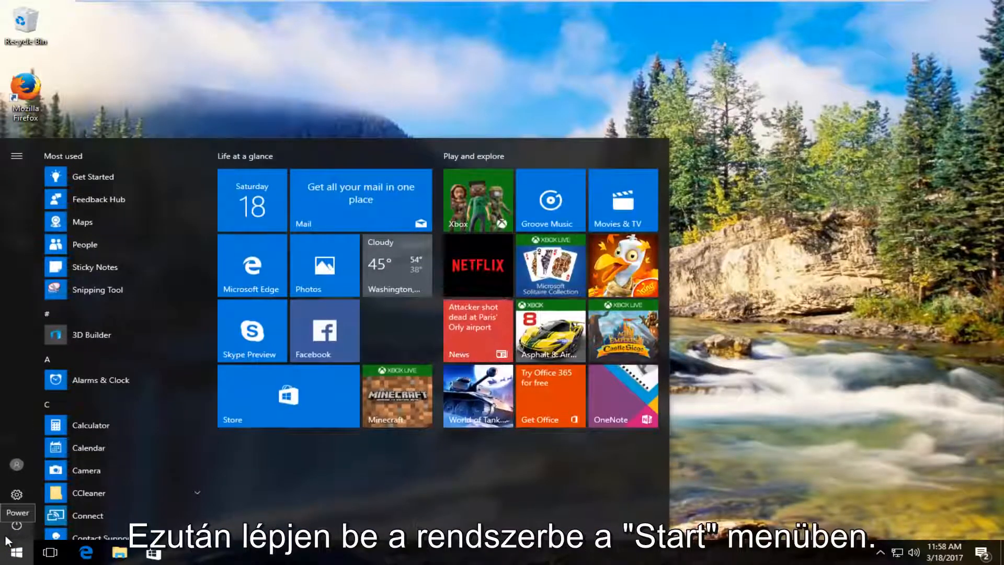
{"action": "type", "text": "system"}
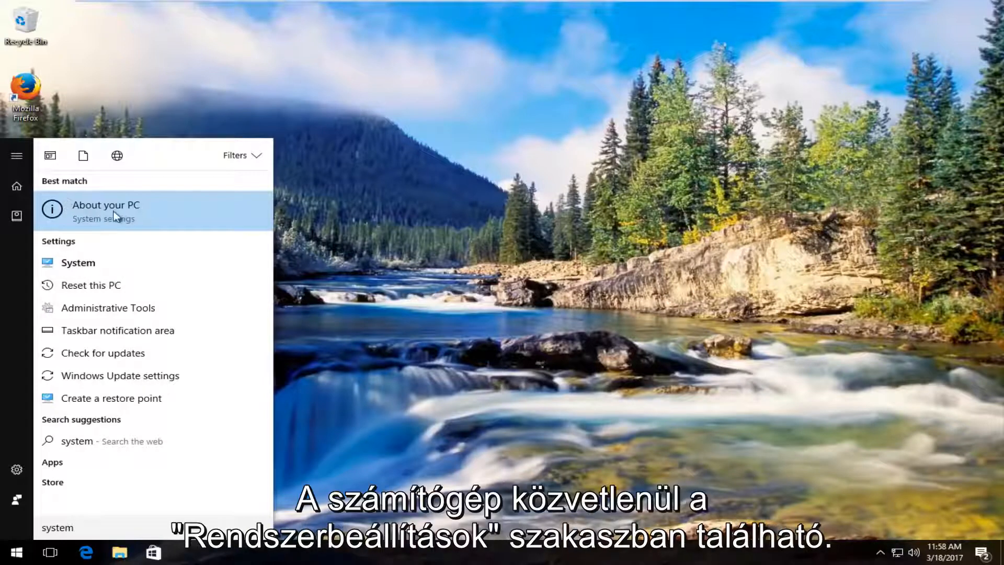
{"action": "mouse_move", "coordinate": [70, 221]}
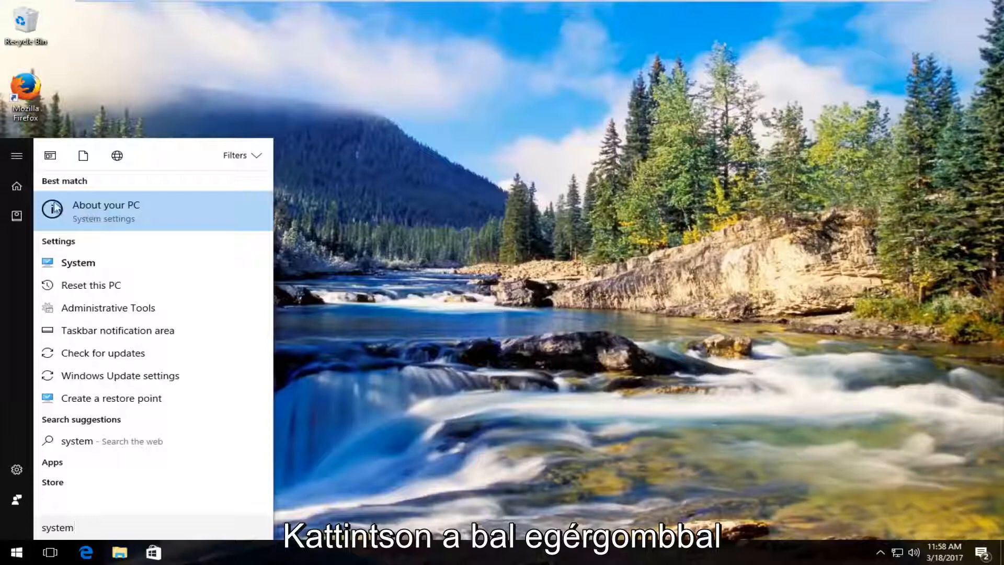
- Show the About your PC page and scroll through its specs to the Related settings links
{"action": "left_click", "coordinate": [107, 211]}
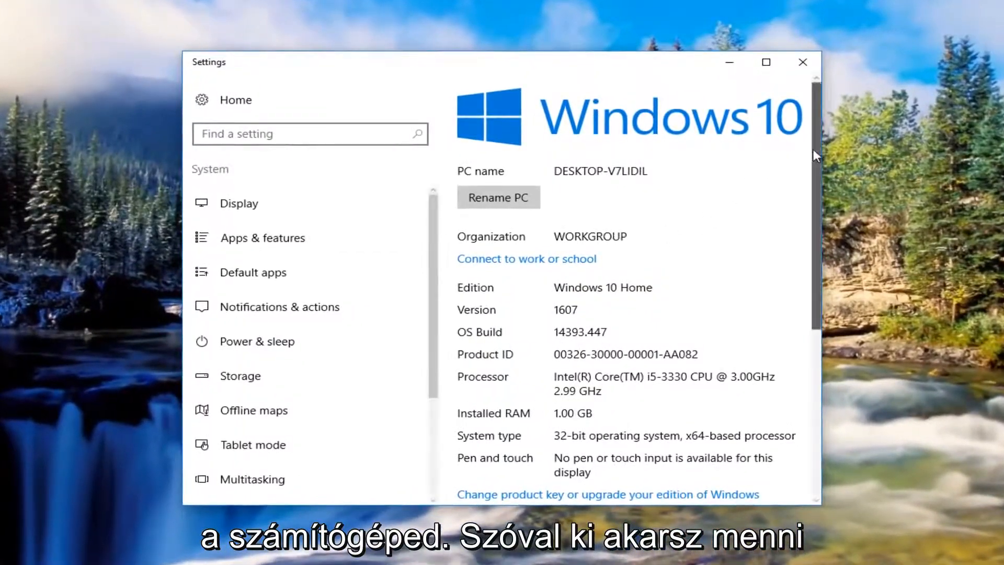
{"action": "scroll", "scroll_direction": "down", "scroll_amount": 3}
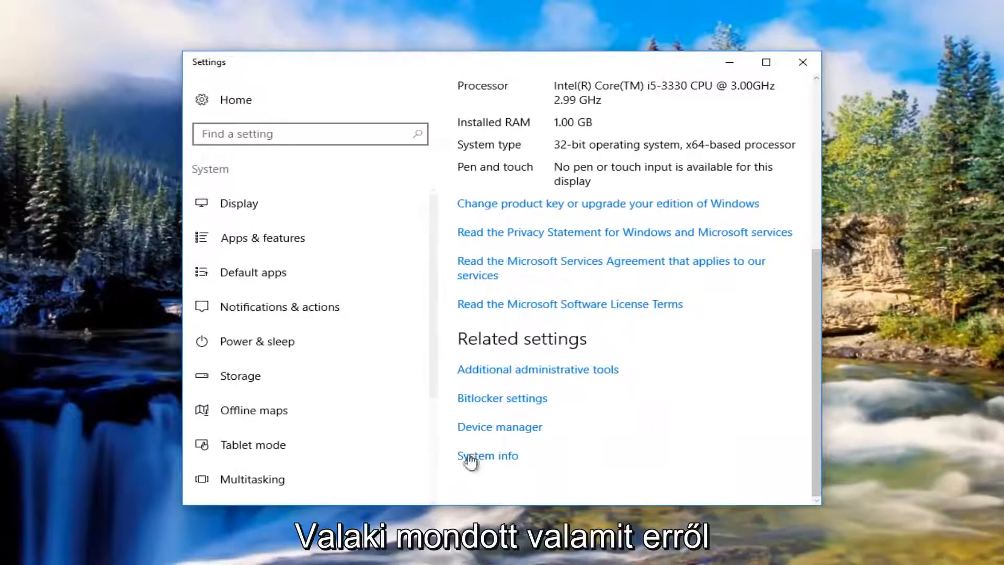
{"action": "mouse_move", "coordinate": [520, 344]}
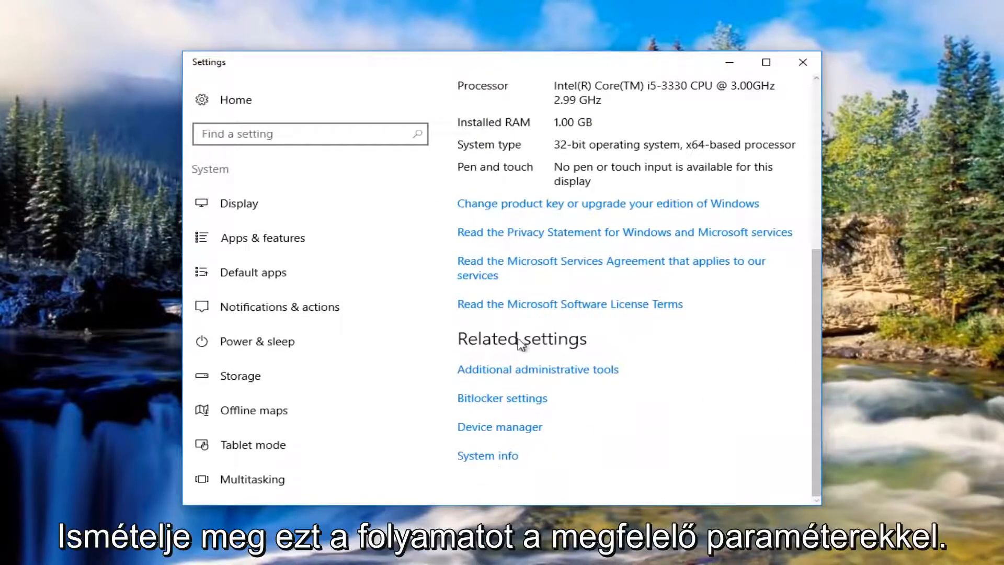
{"action": "scroll", "scroll_direction": "up", "scroll_amount": 3}
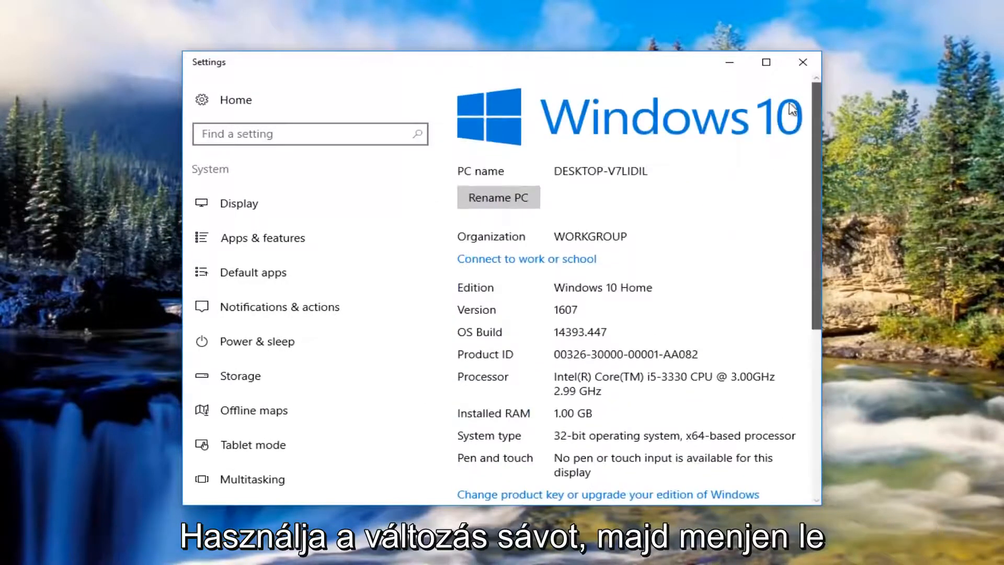
{"action": "scroll", "scroll_direction": "down", "scroll_amount": 3}
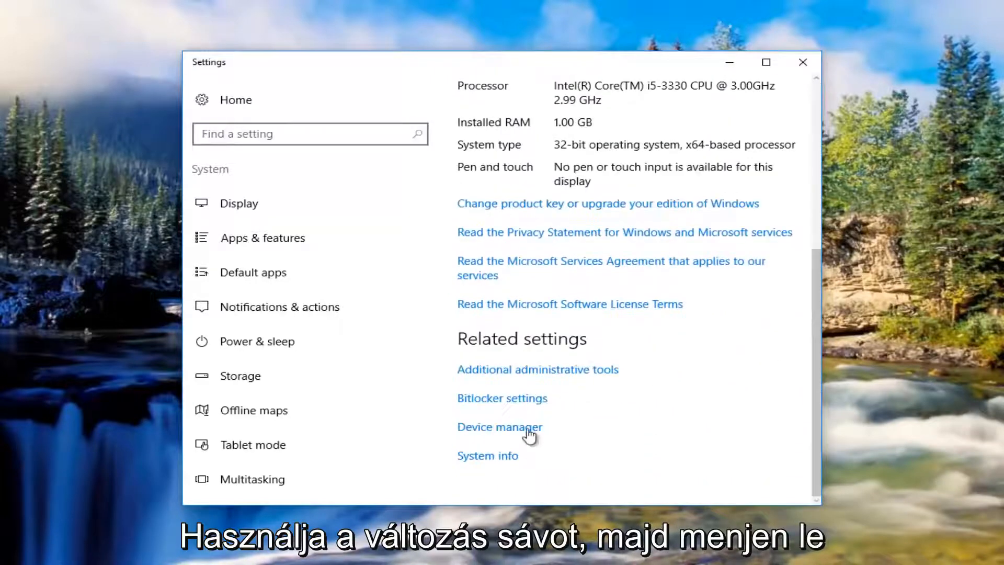
{"action": "mouse_move", "coordinate": [500, 460]}
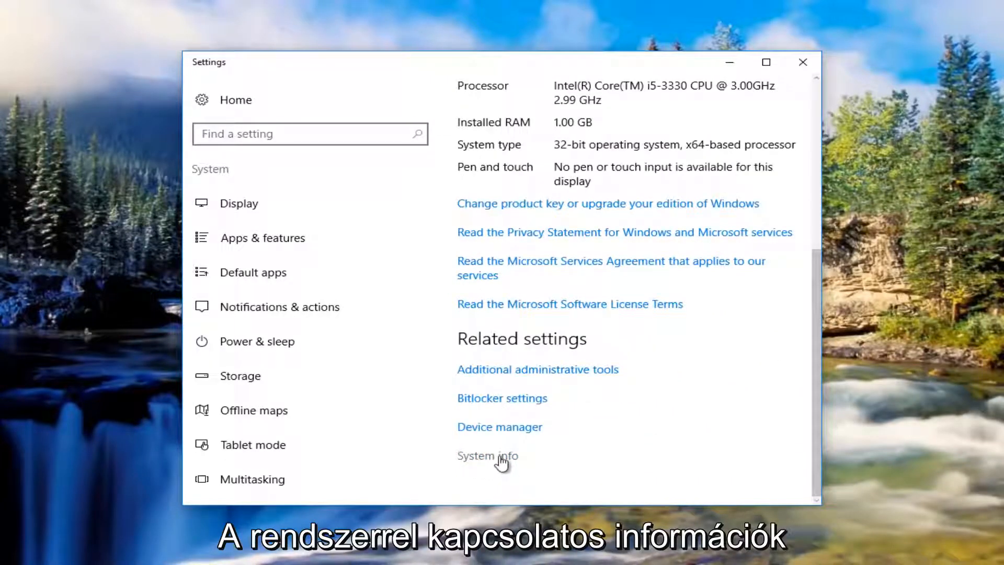
- Follow the System info link to Control Panel's System page
{"action": "left_click", "coordinate": [487, 456]}
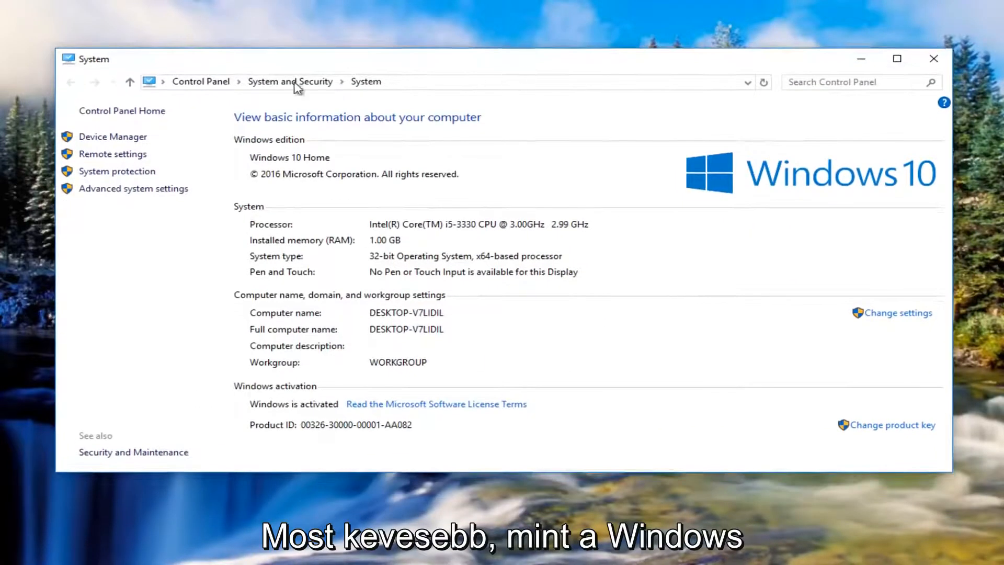
{"action": "mouse_move", "coordinate": [195, 166]}
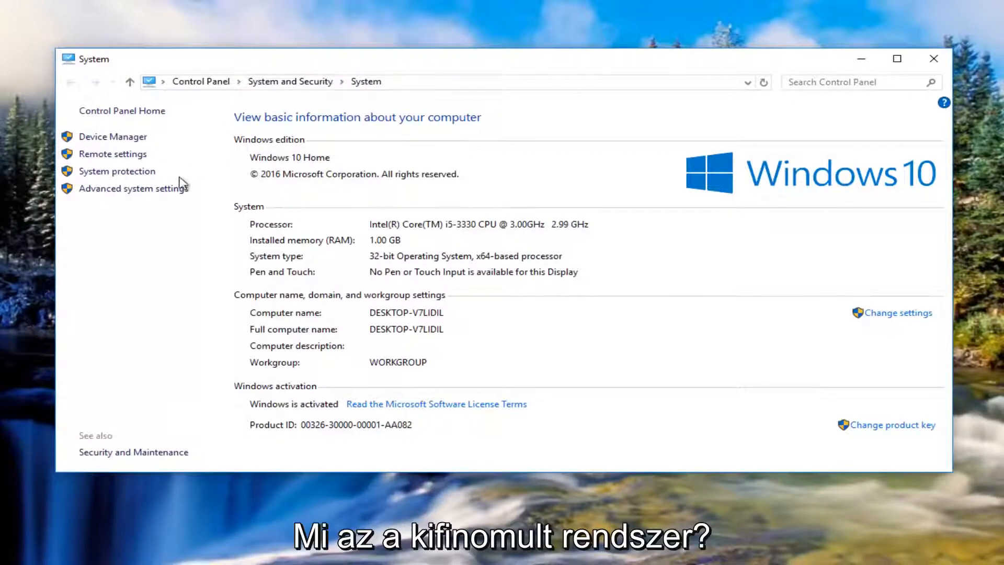
{"action": "mouse_move", "coordinate": [134, 188]}
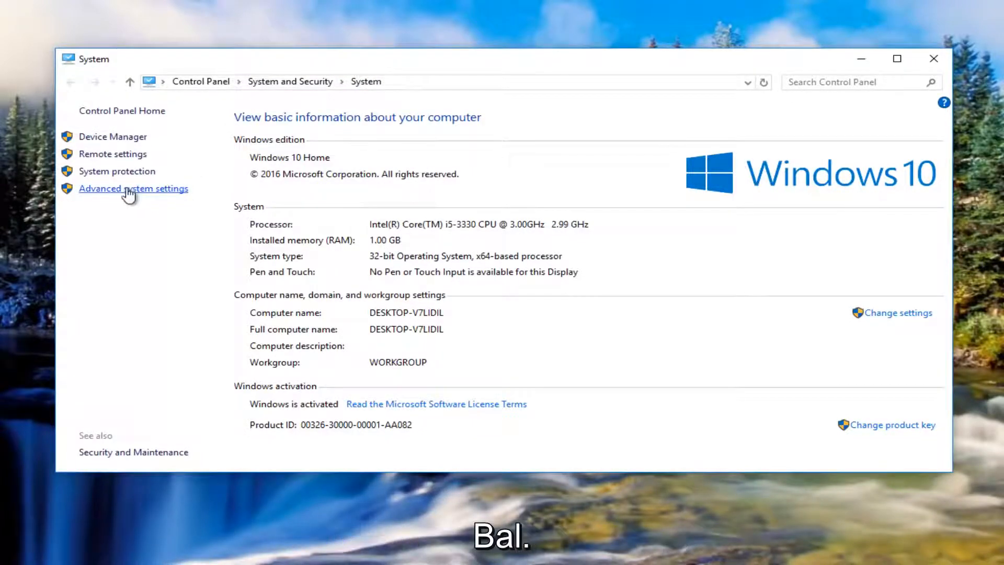
- Bring up System Properties via Advanced system settings and show its Hardware tab
{"action": "left_click", "coordinate": [133, 188]}
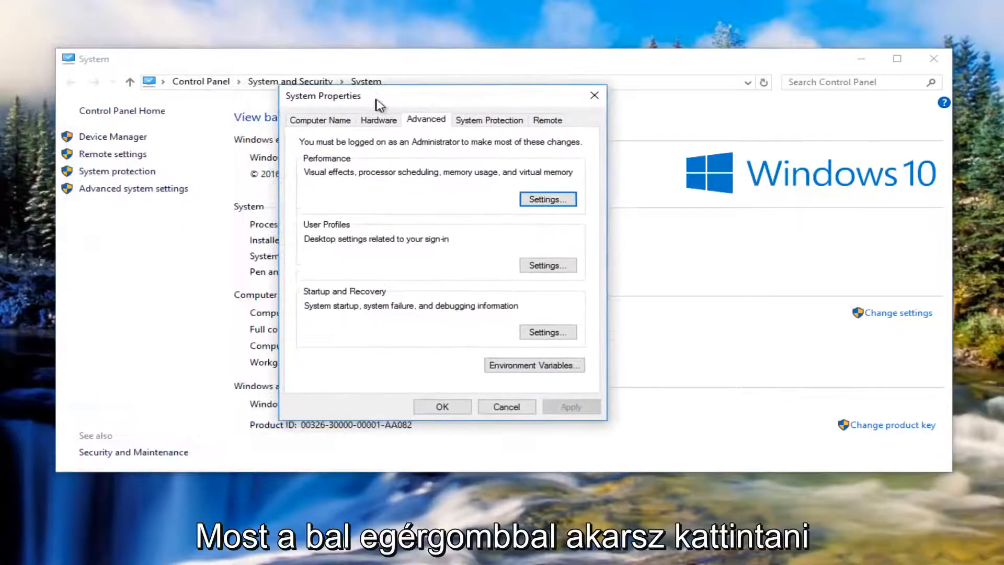
{"action": "mouse_move", "coordinate": [368, 123]}
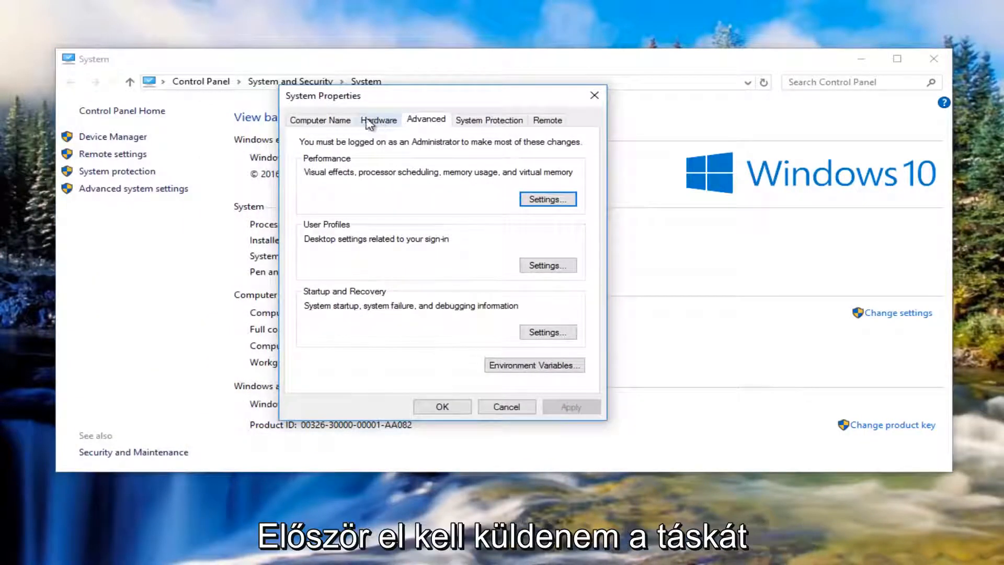
{"action": "left_click", "coordinate": [379, 119]}
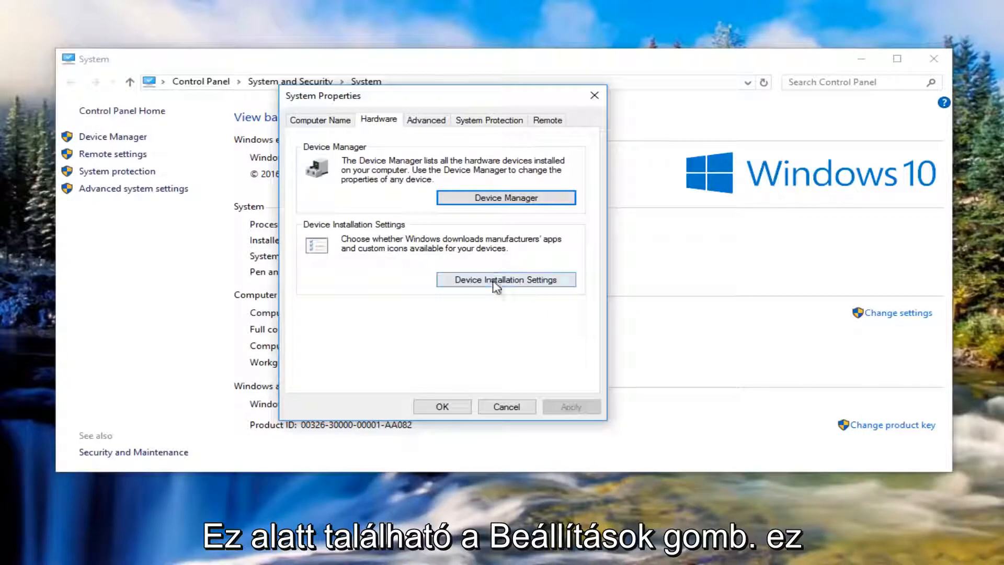
- Review Device Installation Settings, leaving manufacturer app downloads at No, and close it
{"action": "left_click", "coordinate": [505, 279]}
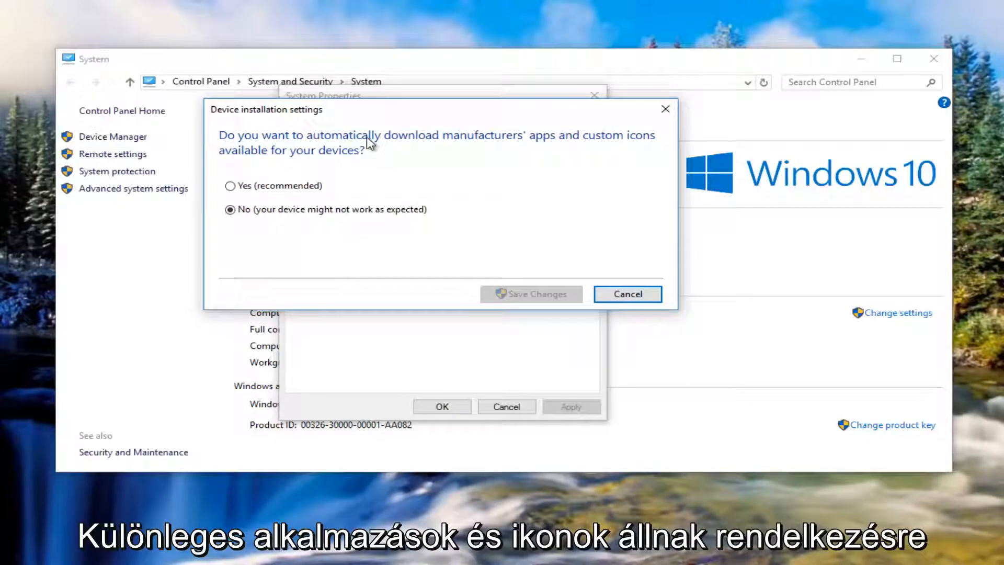
{"action": "mouse_move", "coordinate": [241, 211]}
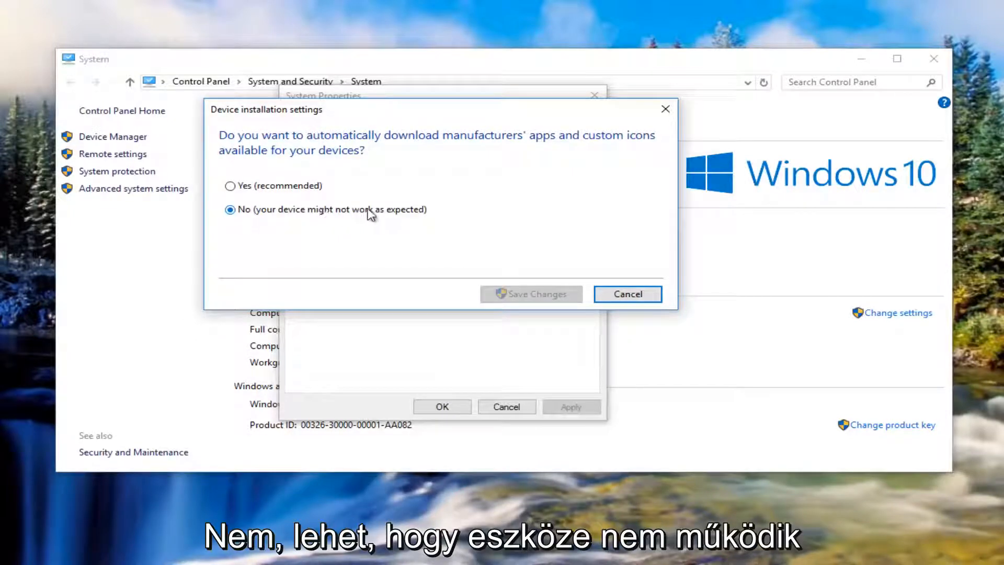
{"action": "mouse_move", "coordinate": [519, 294]}
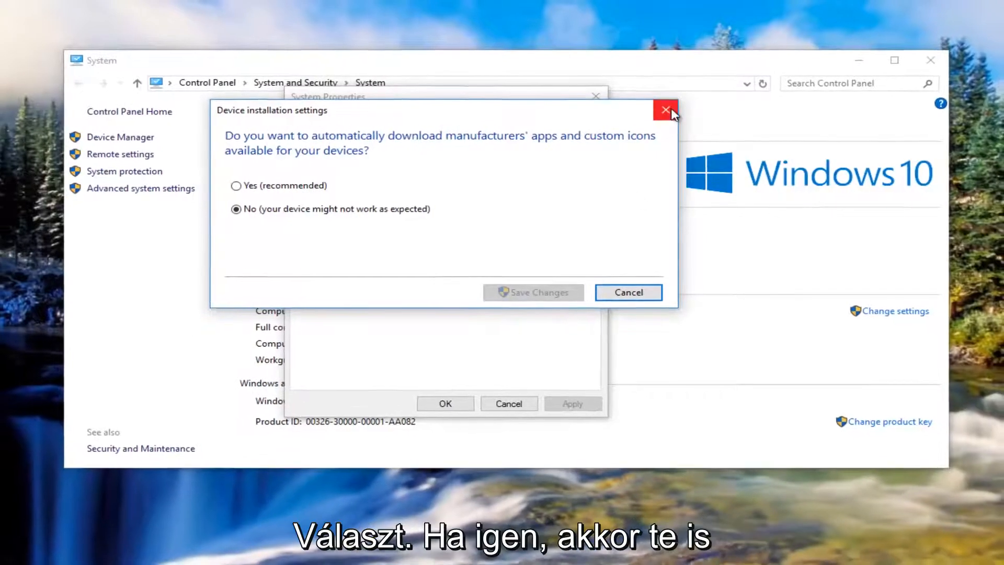
{"action": "left_click", "coordinate": [665, 110]}
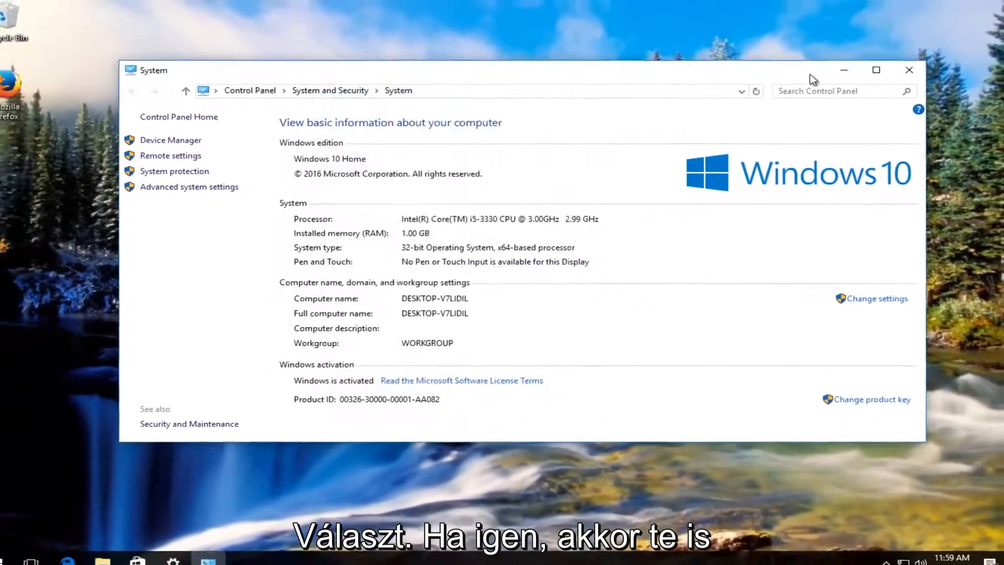
- Close the System window and search the Start menu for 'device manager'
{"action": "left_click", "coordinate": [908, 70]}
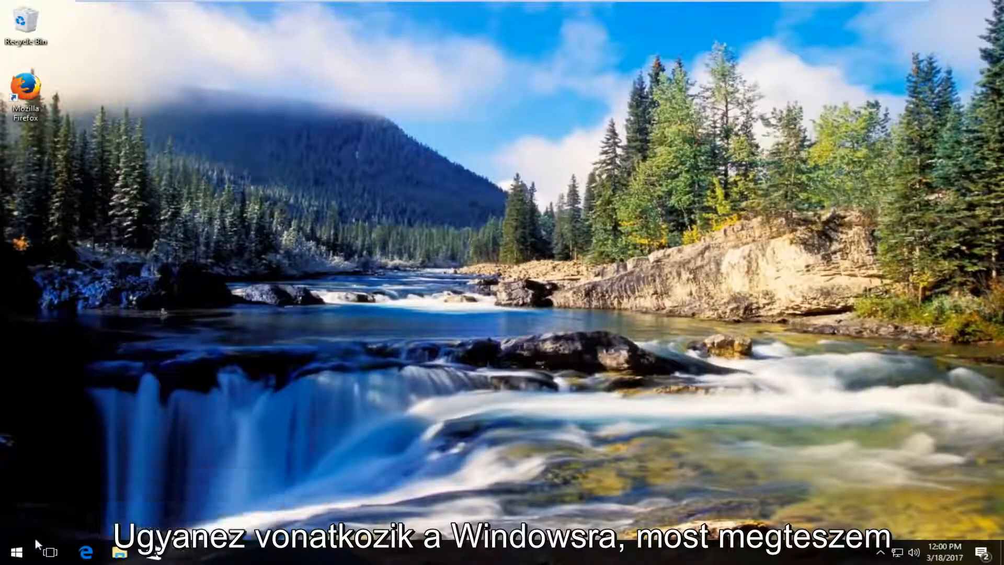
{"action": "left_click", "coordinate": [10, 551]}
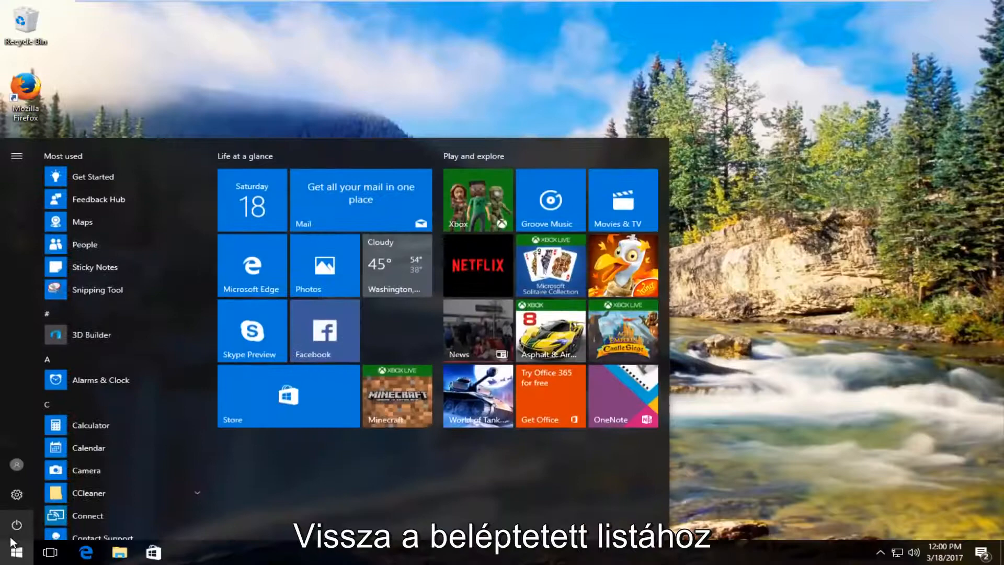
{"action": "type", "text": "device ma"}
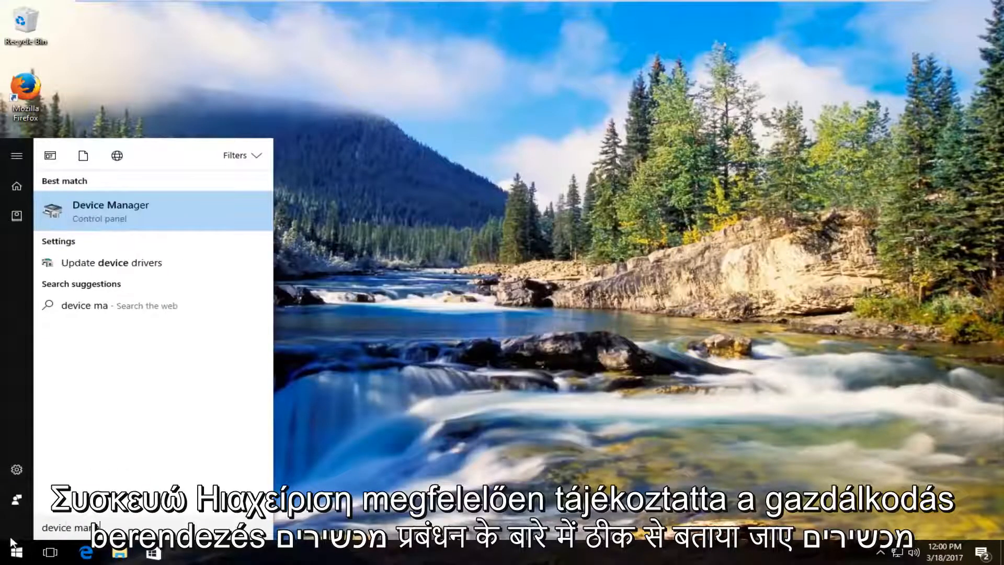
{"action": "type", "text": "nager"}
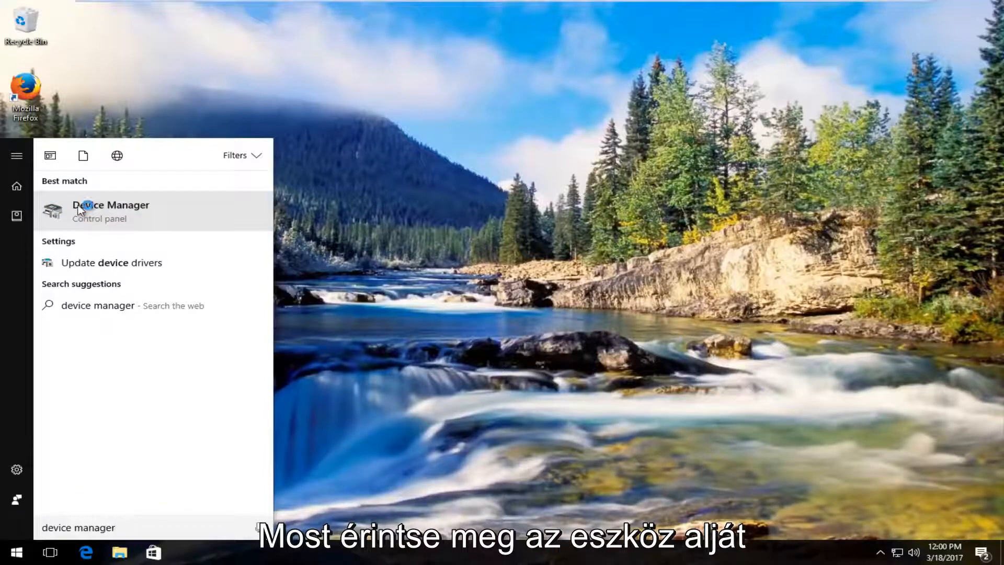
- Launch Device Manager, expand Sound, video and game controllers and bring up actions for High Definition Audio Device
{"action": "left_click", "coordinate": [111, 211]}
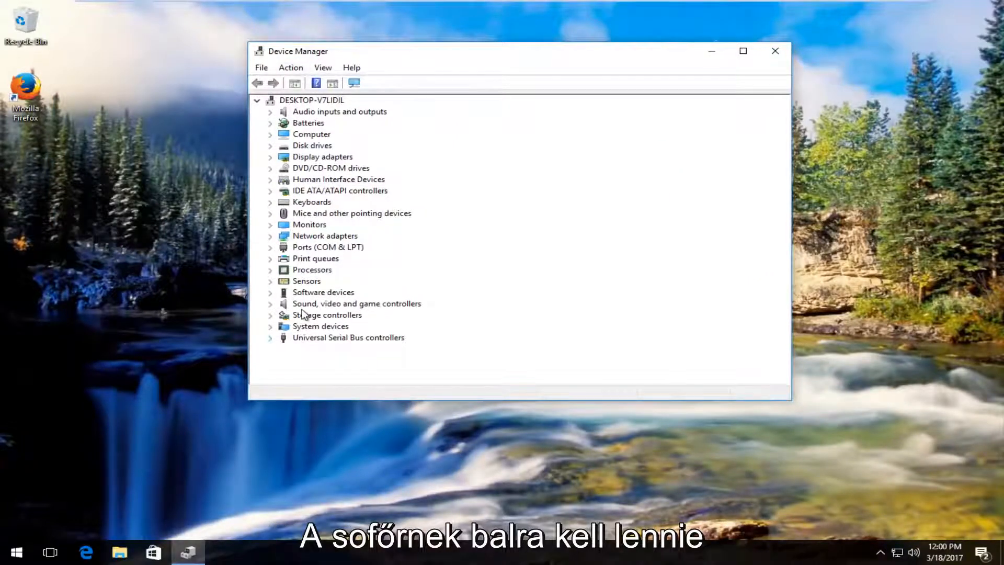
{"action": "mouse_move", "coordinate": [403, 309]}
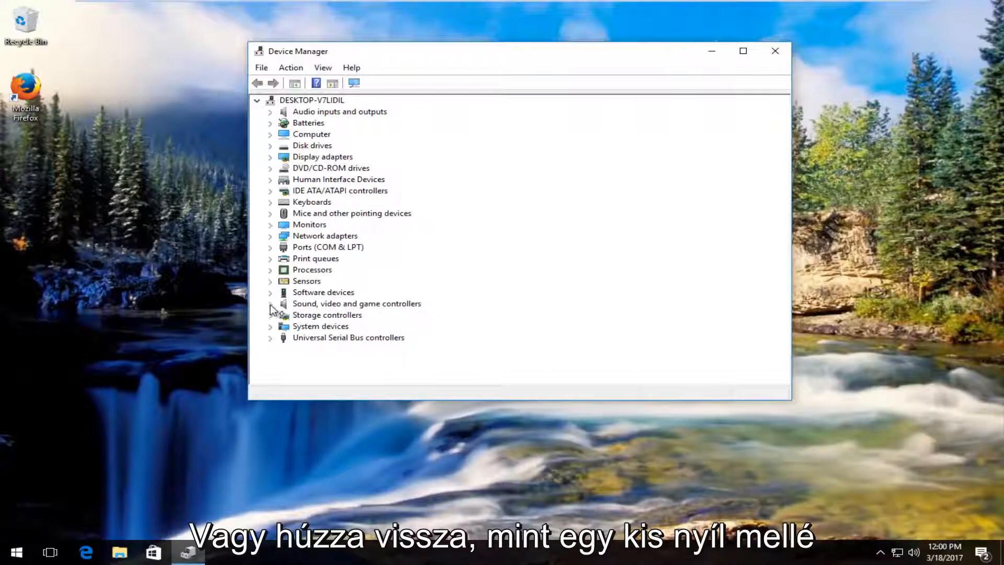
{"action": "left_click", "coordinate": [270, 303]}
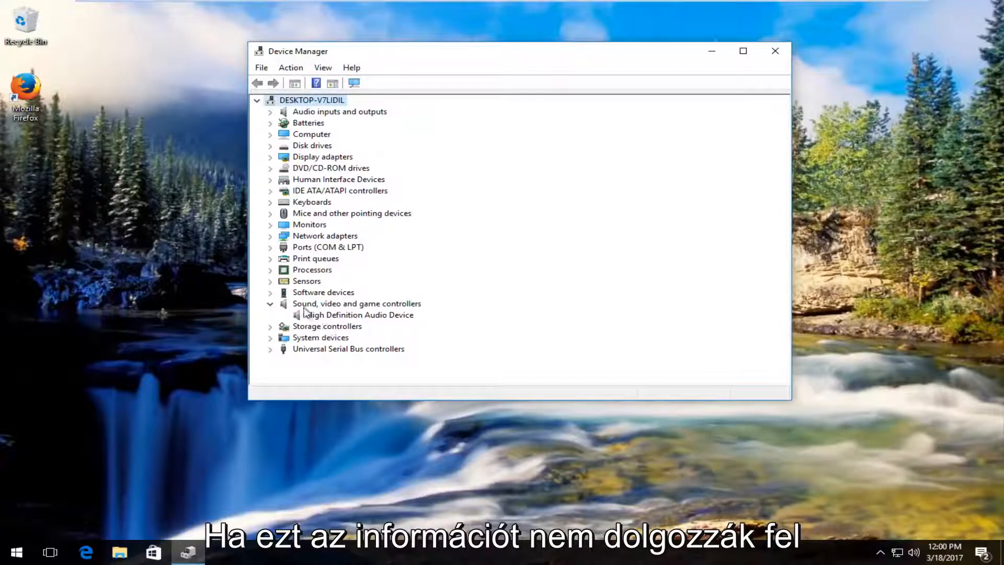
{"action": "left_click", "coordinate": [358, 314]}
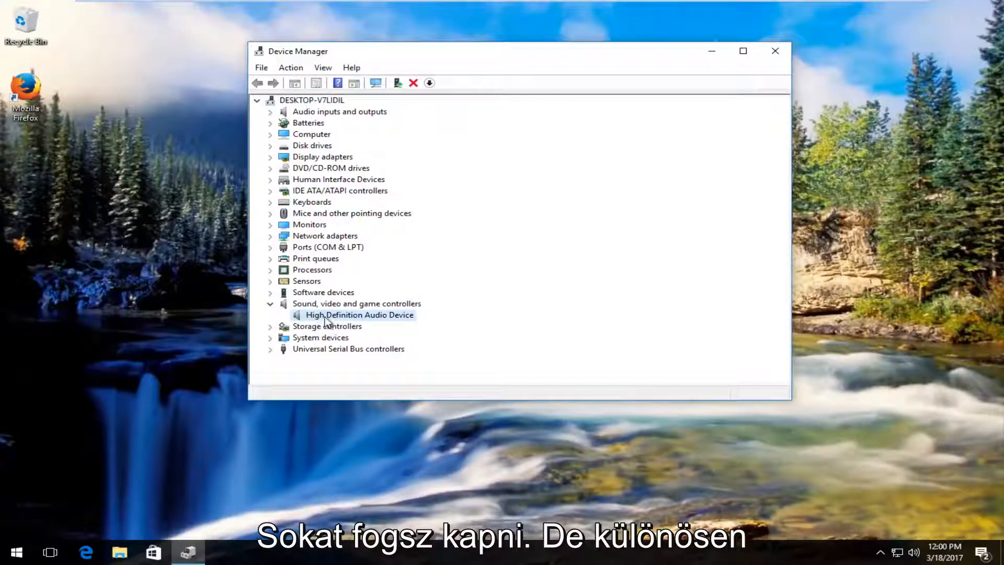
{"action": "mouse_move", "coordinate": [272, 315]}
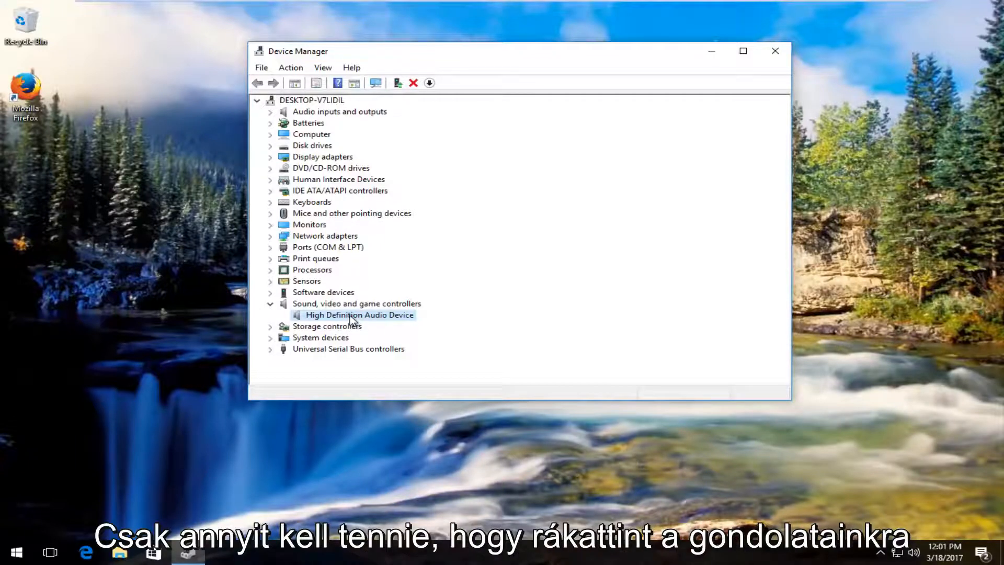
{"action": "right_click", "coordinate": [359, 314]}
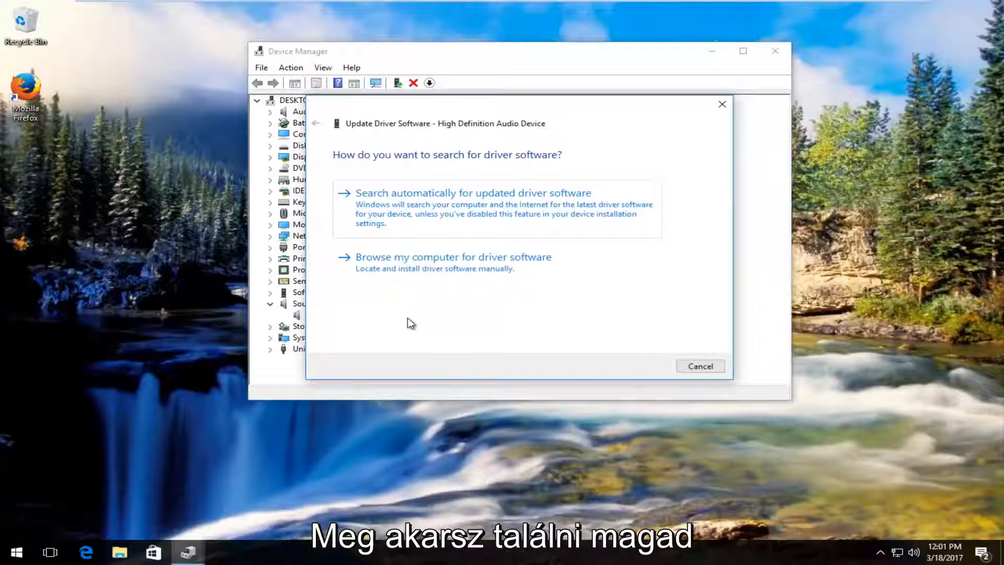
- Search automatically for updated audio driver software and close the best-driver-installed report
{"action": "left_click", "coordinate": [472, 193]}
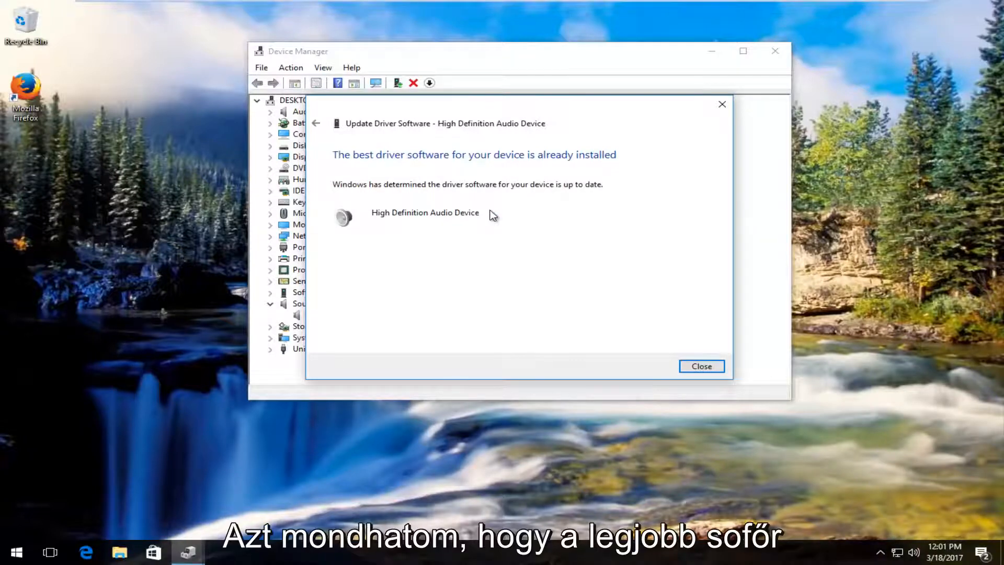
{"action": "mouse_move", "coordinate": [455, 145]}
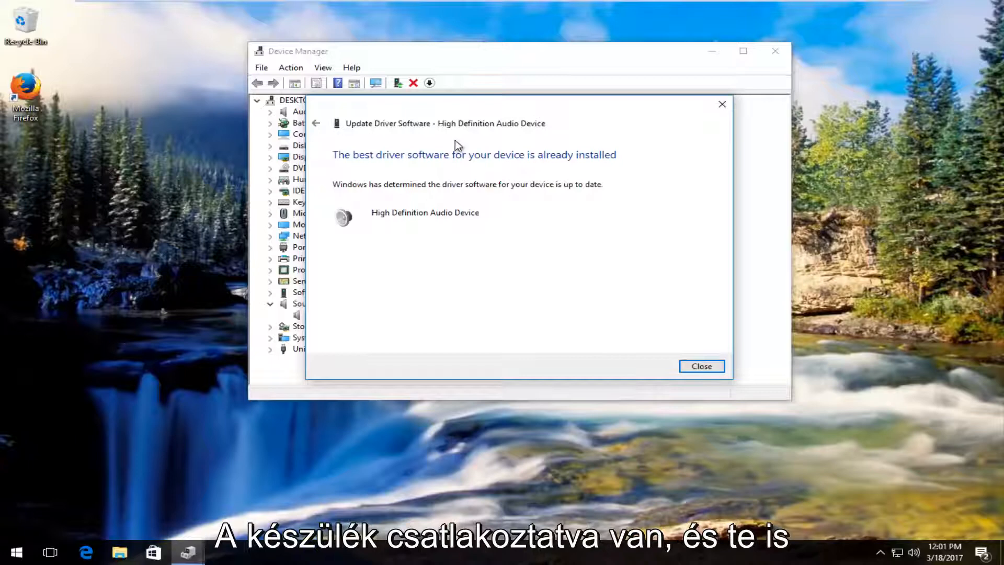
{"action": "left_click", "coordinate": [700, 366]}
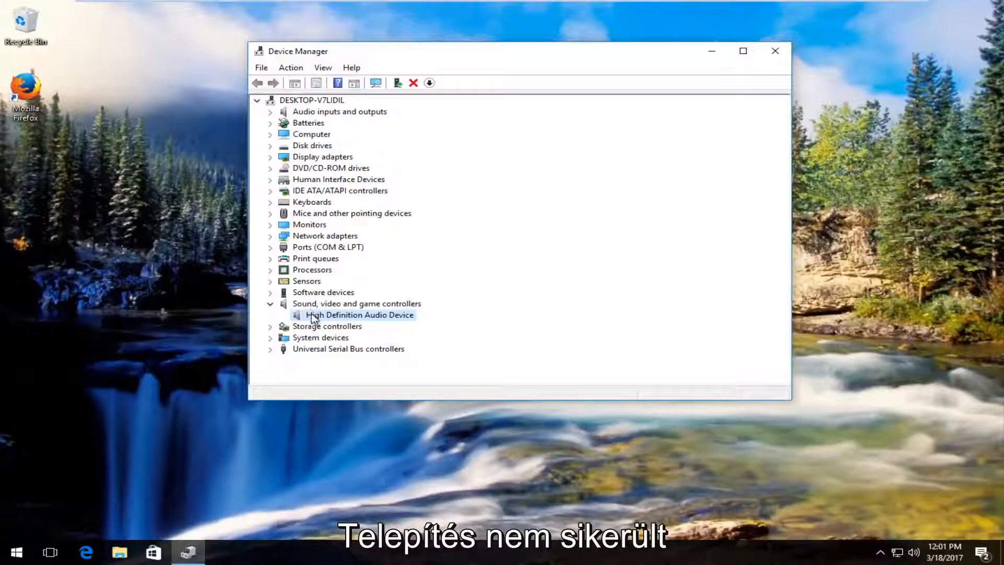
{"action": "right_click", "coordinate": [359, 315]}
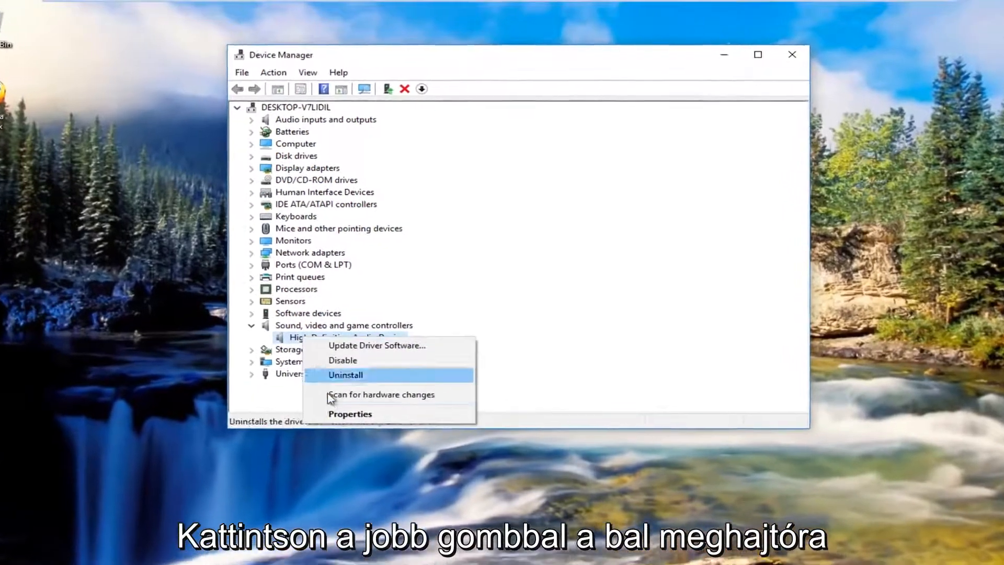
{"action": "left_click", "coordinate": [376, 344]}
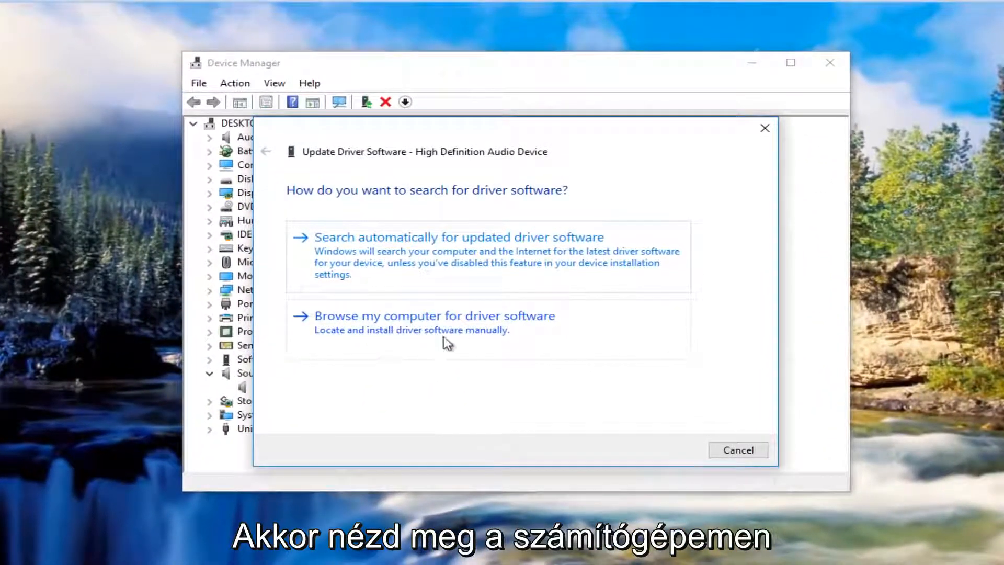
{"action": "mouse_move", "coordinate": [695, 193]}
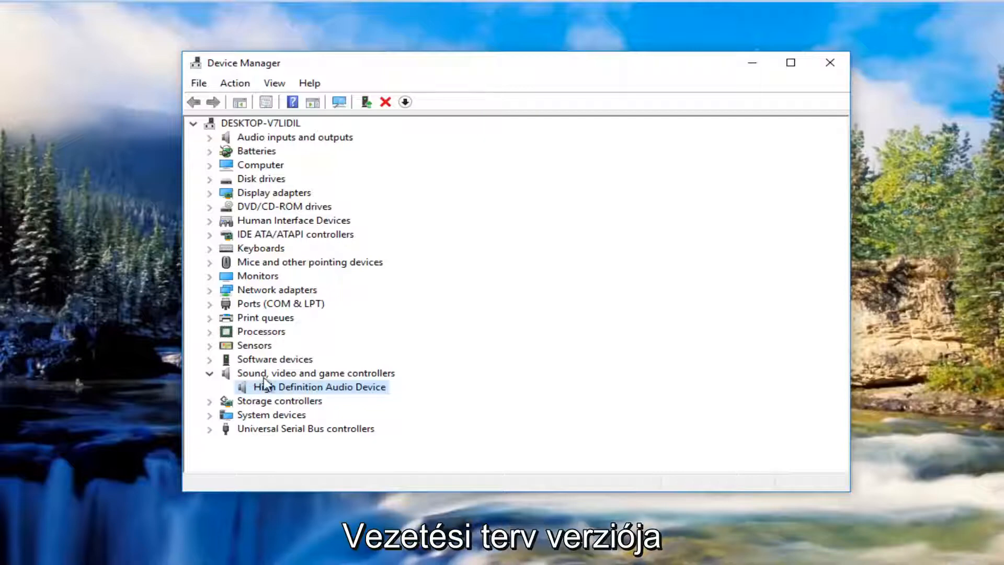
{"action": "mouse_move", "coordinate": [362, 394]}
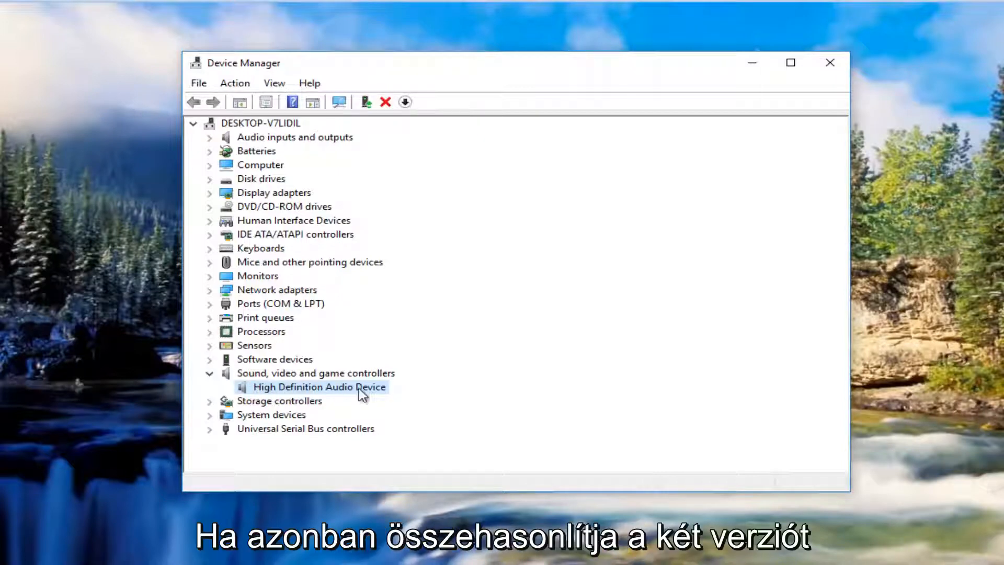
- Show the High Definition Audio Device Properties Driver tab: Microsoft, 7/15/2016, version 10.0.14393.0
{"action": "right_click", "coordinate": [320, 387]}
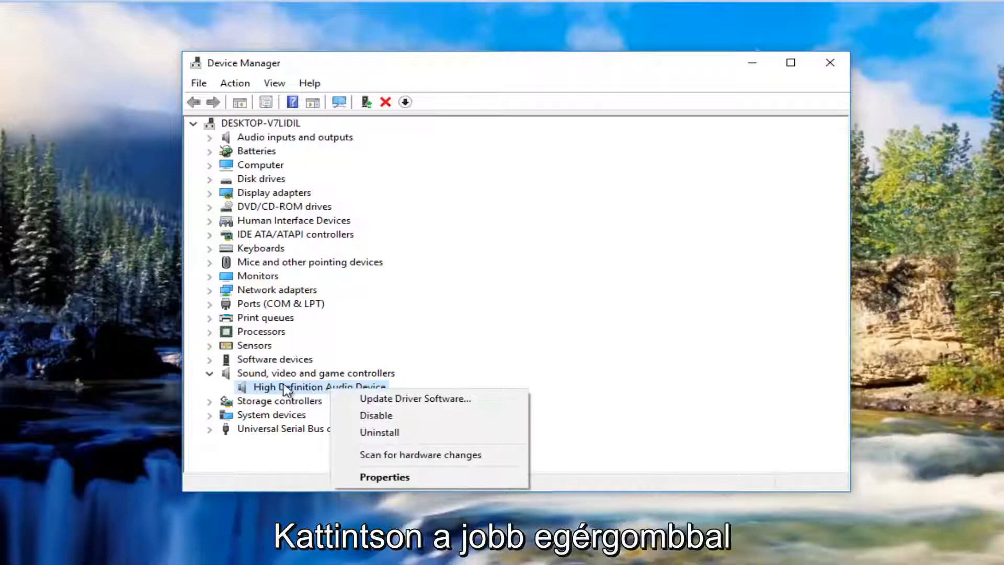
{"action": "mouse_move", "coordinate": [488, 347]}
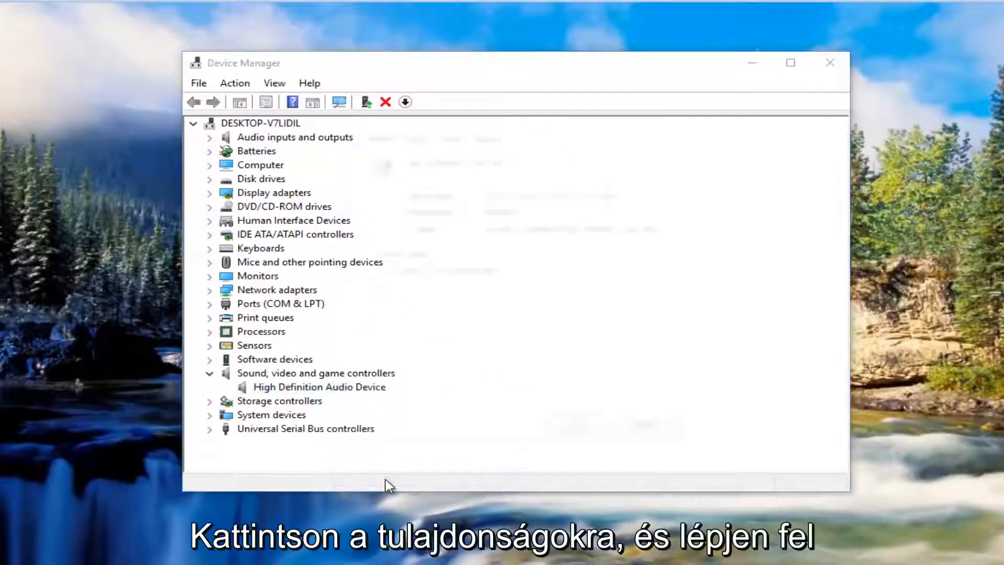
{"action": "double_click", "coordinate": [320, 385]}
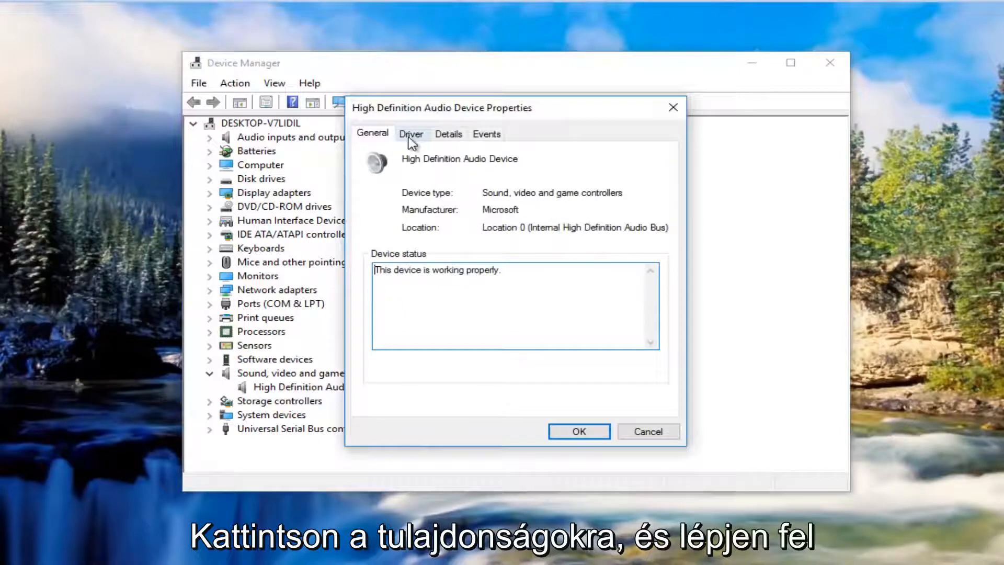
{"action": "left_click", "coordinate": [411, 133]}
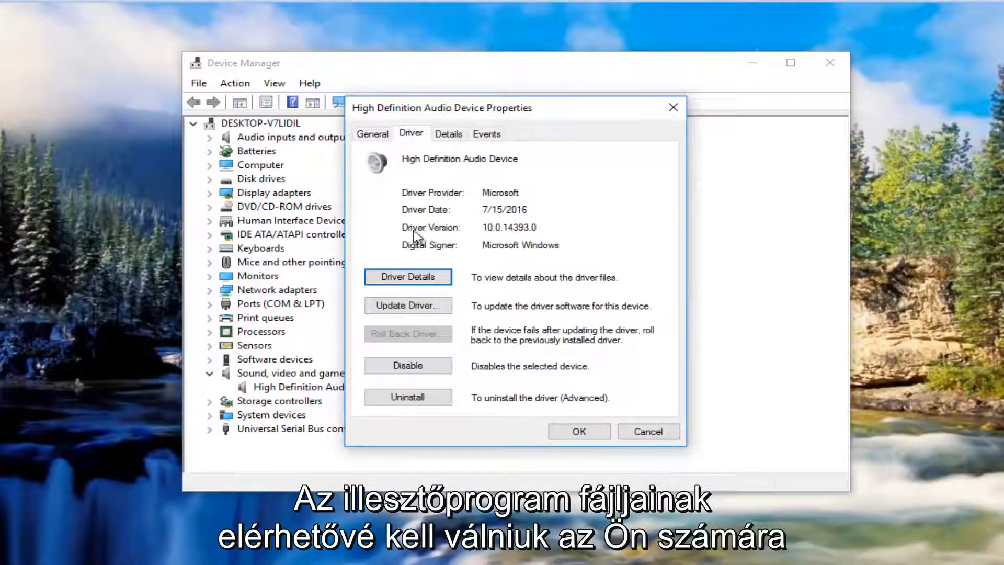
{"action": "mouse_move", "coordinate": [375, 244]}
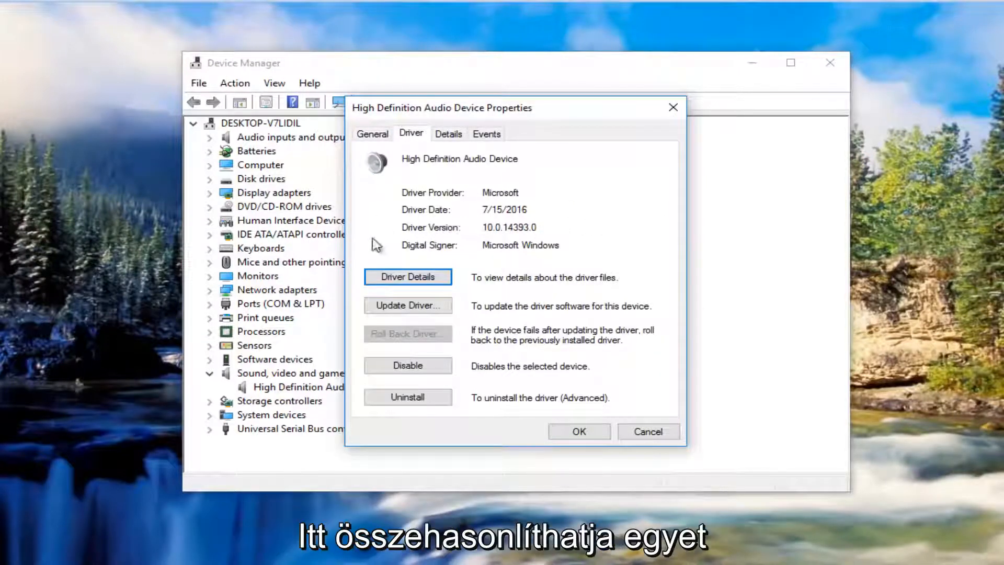
{"action": "mouse_move", "coordinate": [389, 357]}
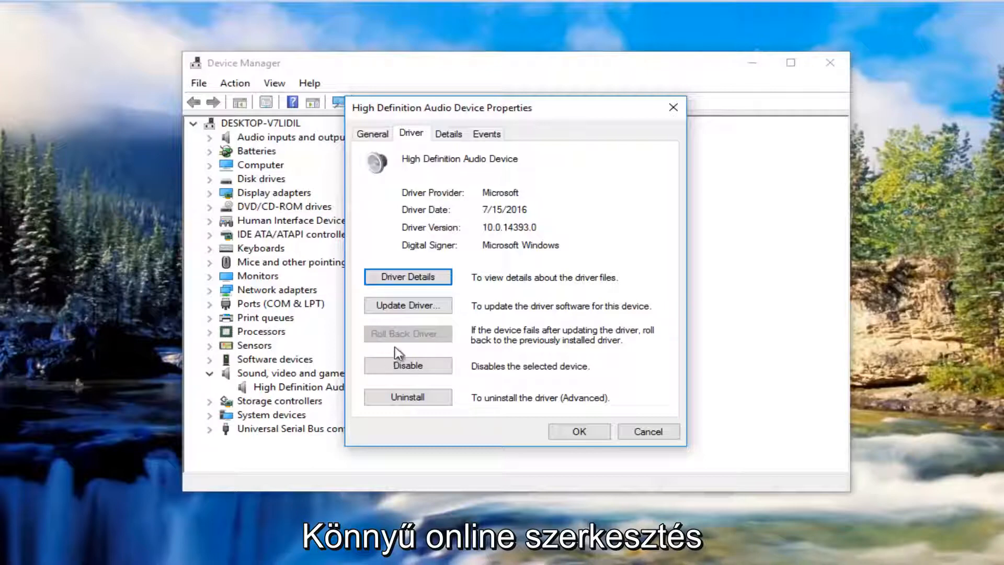
{"action": "mouse_move", "coordinate": [400, 338]}
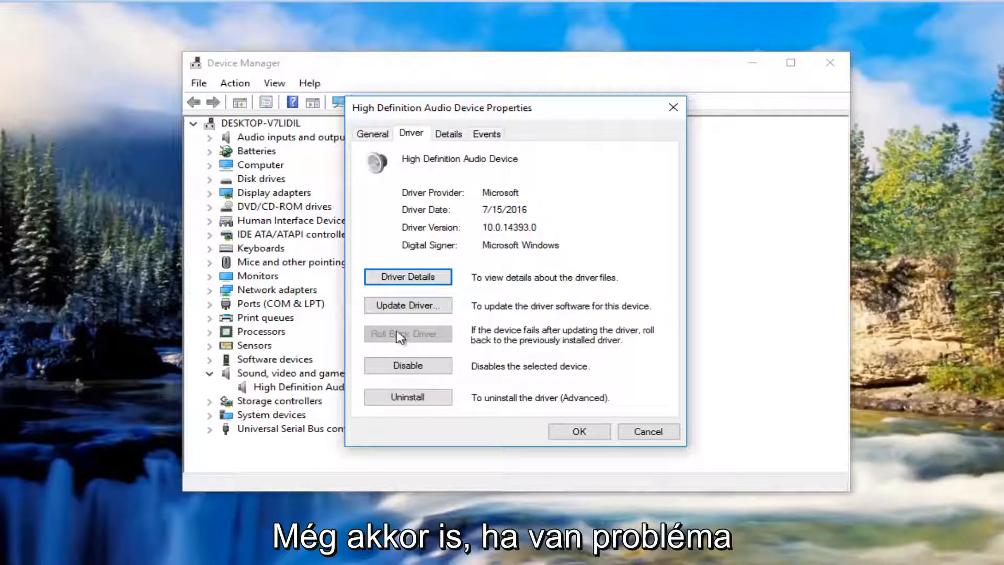
{"action": "mouse_move", "coordinate": [386, 215]}
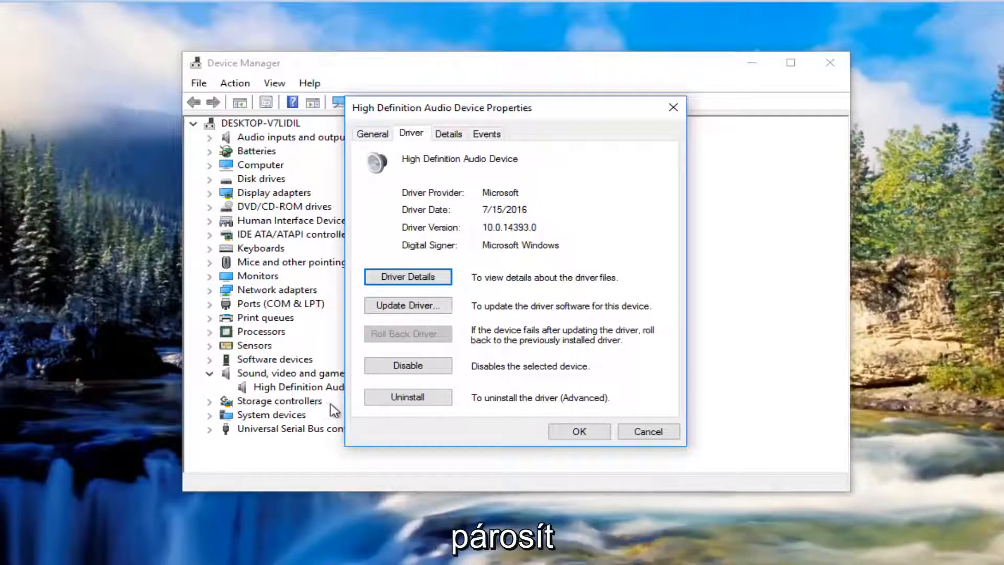
{"action": "mouse_move", "coordinate": [441, 344]}
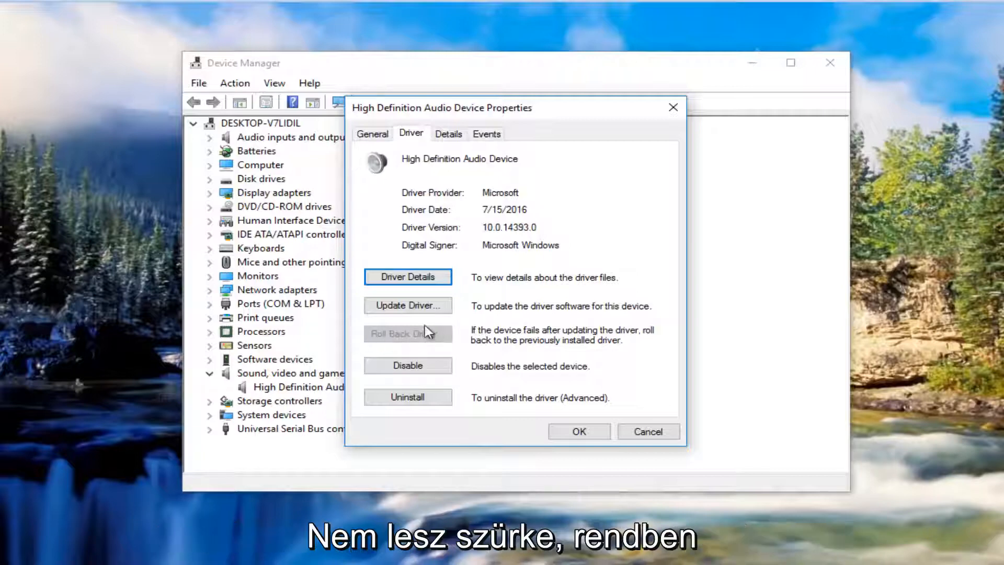
{"action": "mouse_move", "coordinate": [475, 349]}
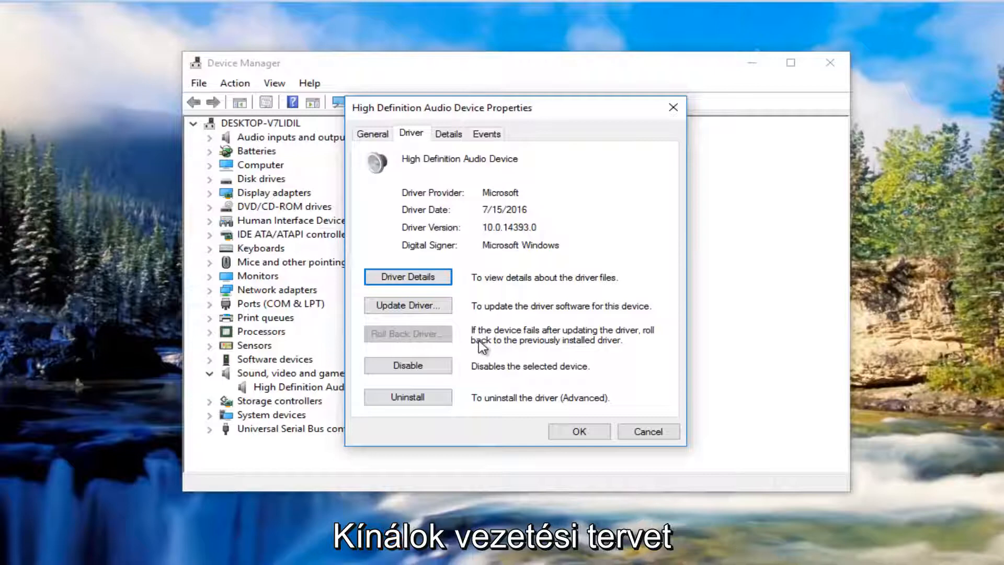
{"action": "mouse_move", "coordinate": [410, 339]}
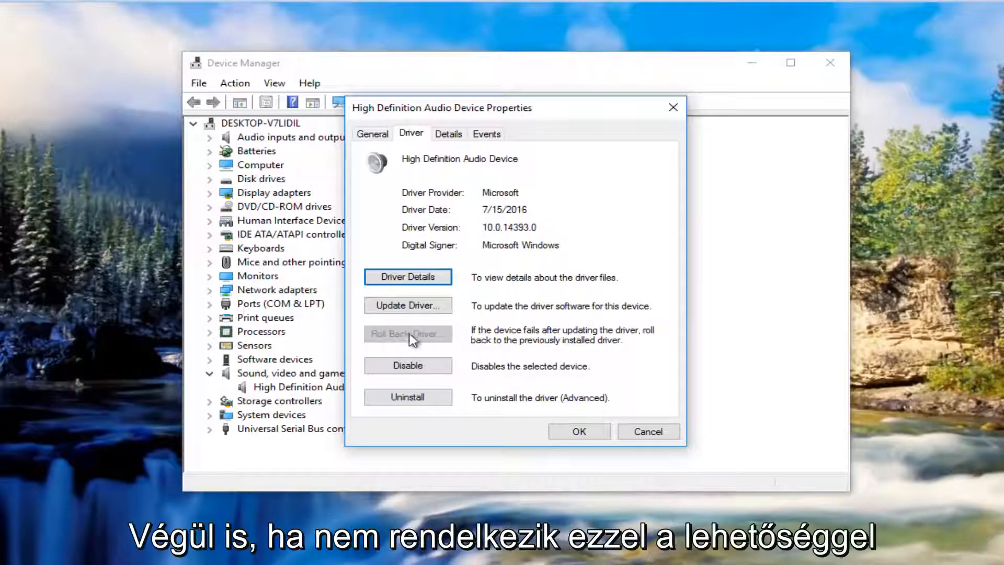
{"action": "mouse_move", "coordinate": [432, 332]}
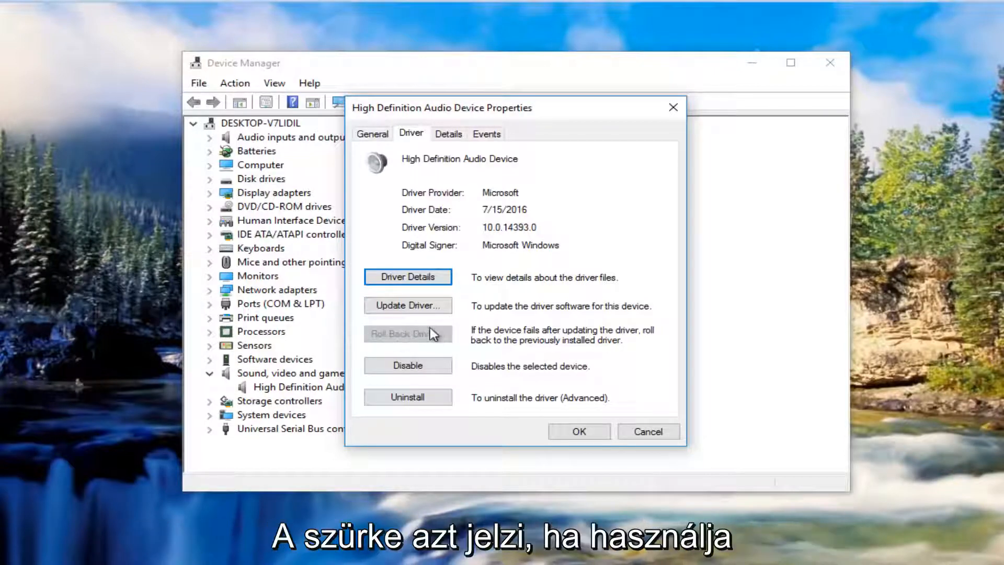
{"action": "mouse_move", "coordinate": [383, 343]}
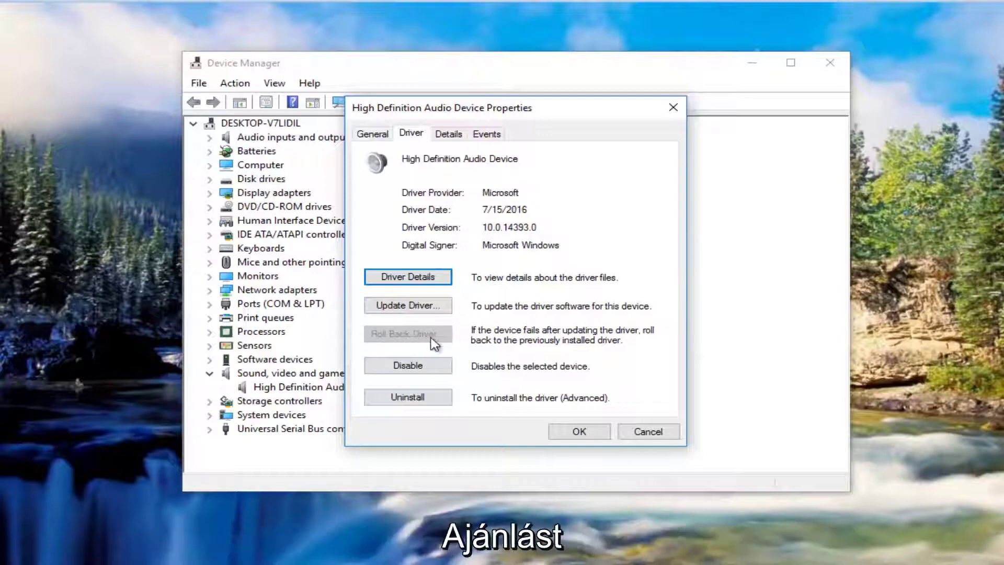
{"action": "mouse_move", "coordinate": [395, 341]}
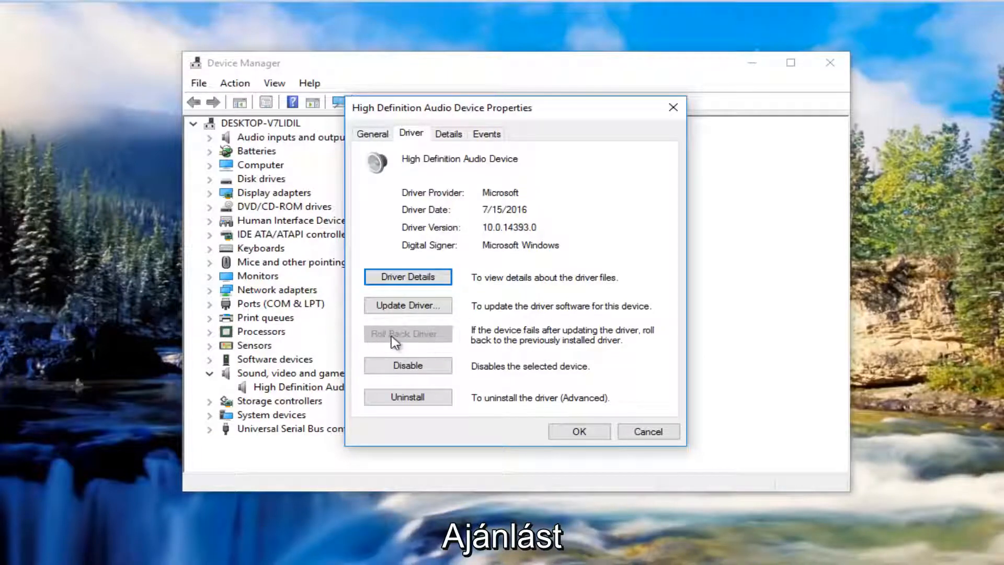
{"action": "mouse_move", "coordinate": [311, 346]}
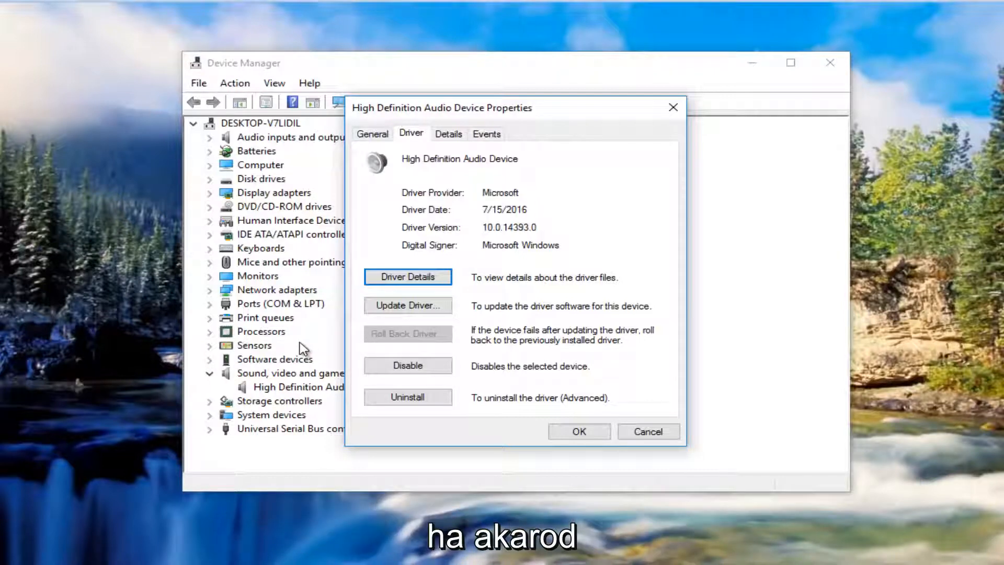
{"action": "mouse_move", "coordinate": [517, 319]}
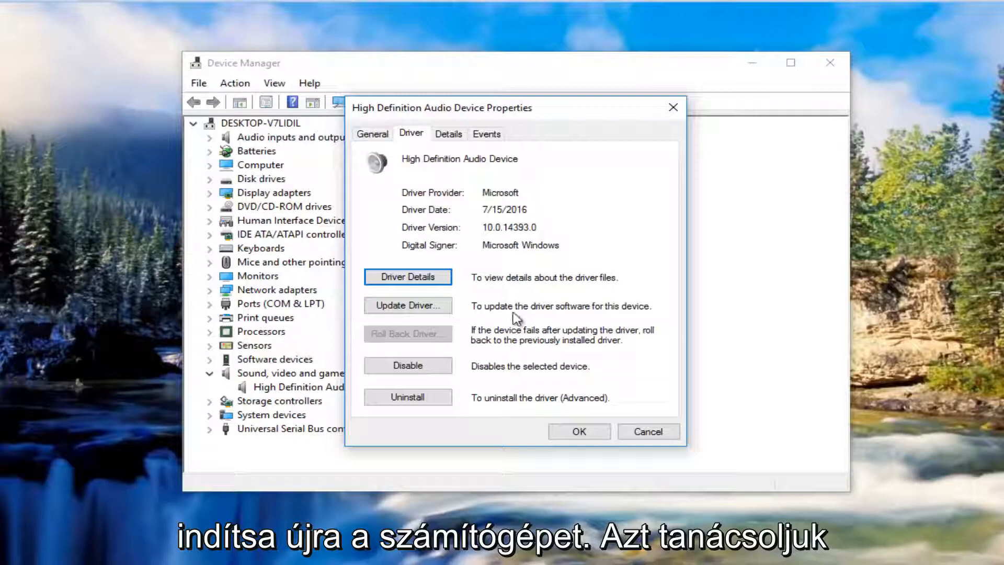
{"action": "mouse_move", "coordinate": [649, 431]}
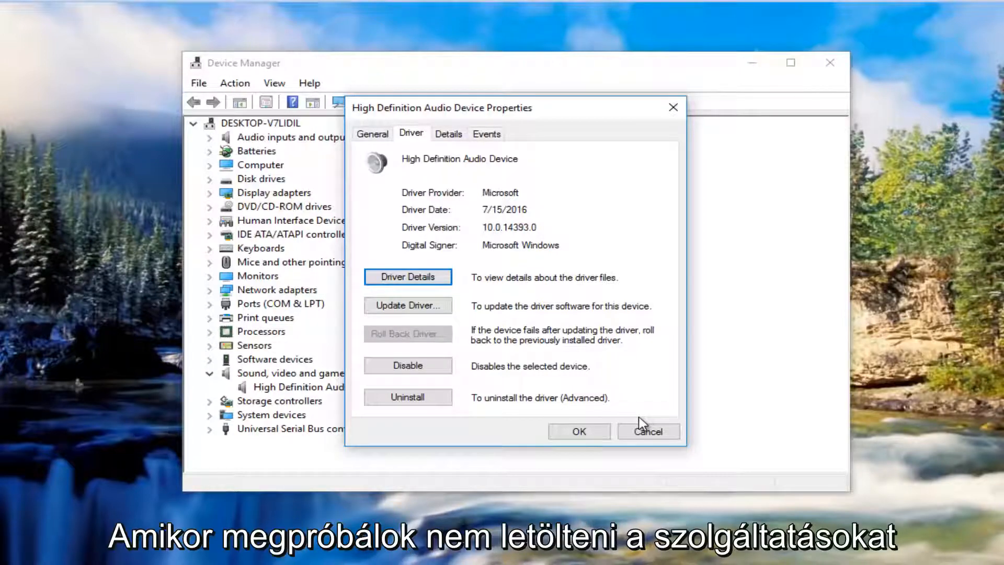
{"action": "mouse_move", "coordinate": [618, 374]}
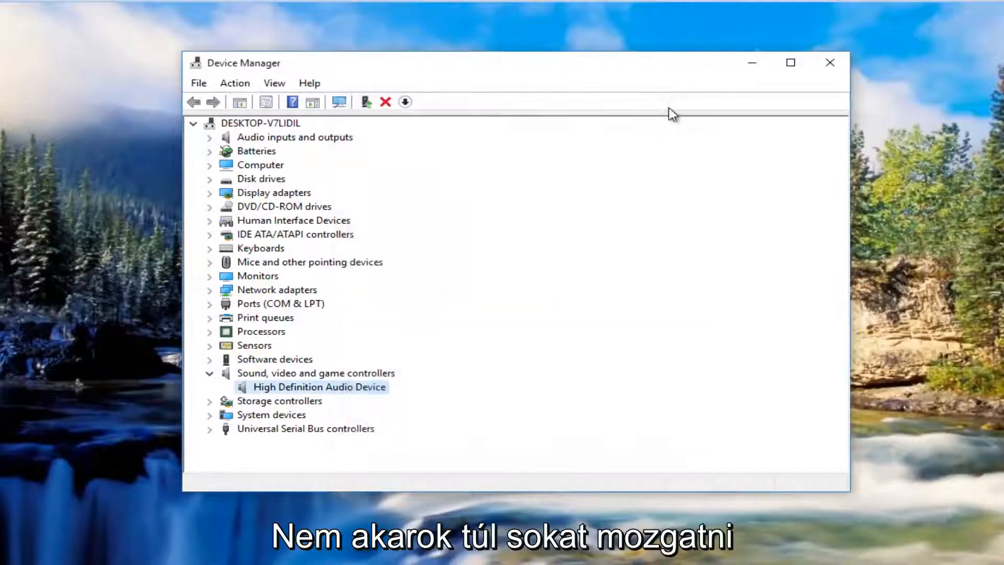
{"action": "mouse_move", "coordinate": [682, 76]}
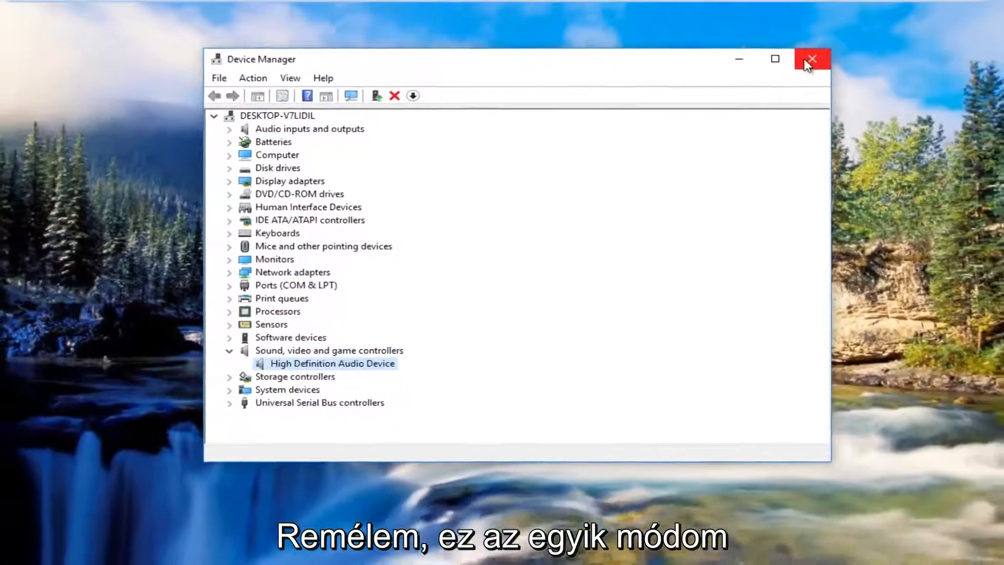
- Close Device Manager, leaving the desktop showing
{"action": "left_click", "coordinate": [812, 58]}
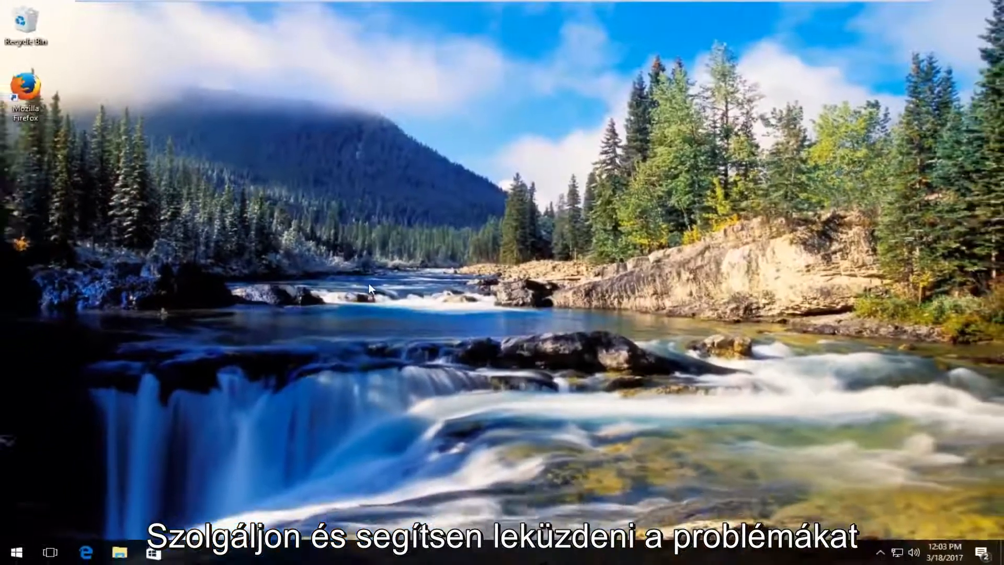